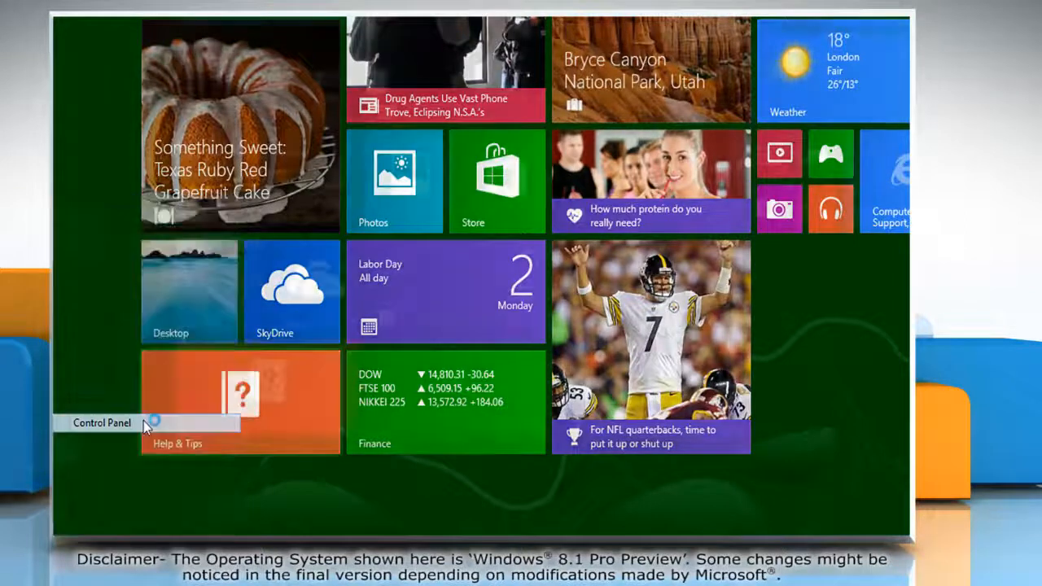
- Open Control Panel and navigate through Ease of Access to the Ease of Access Center
click(101, 422)
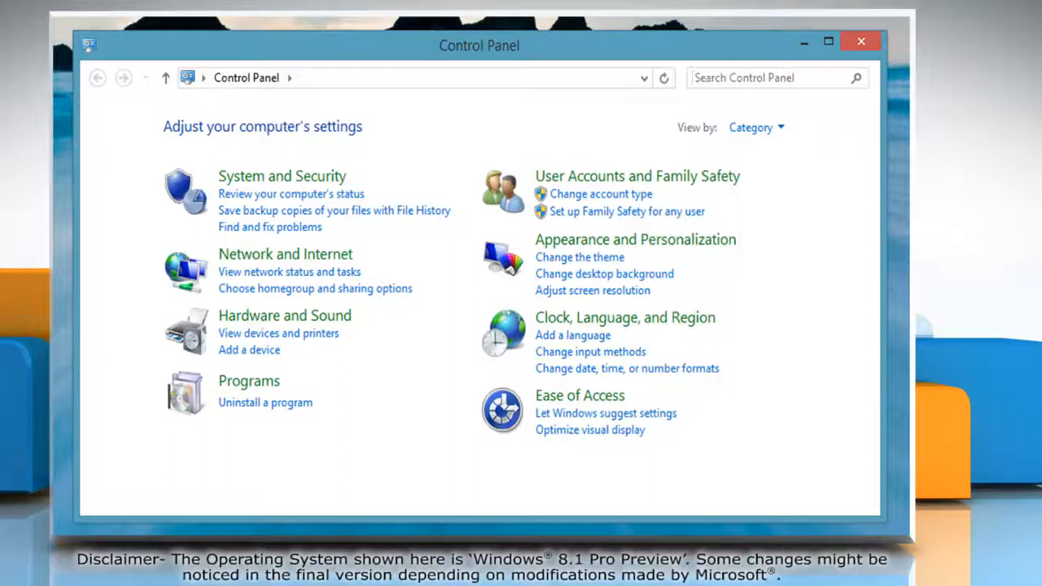
click(579, 395)
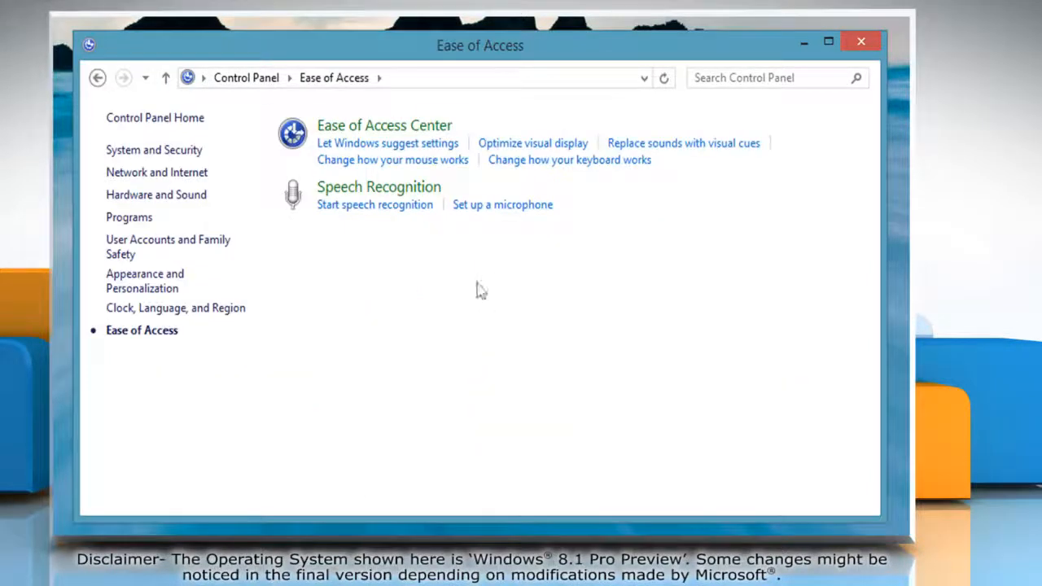
click(384, 125)
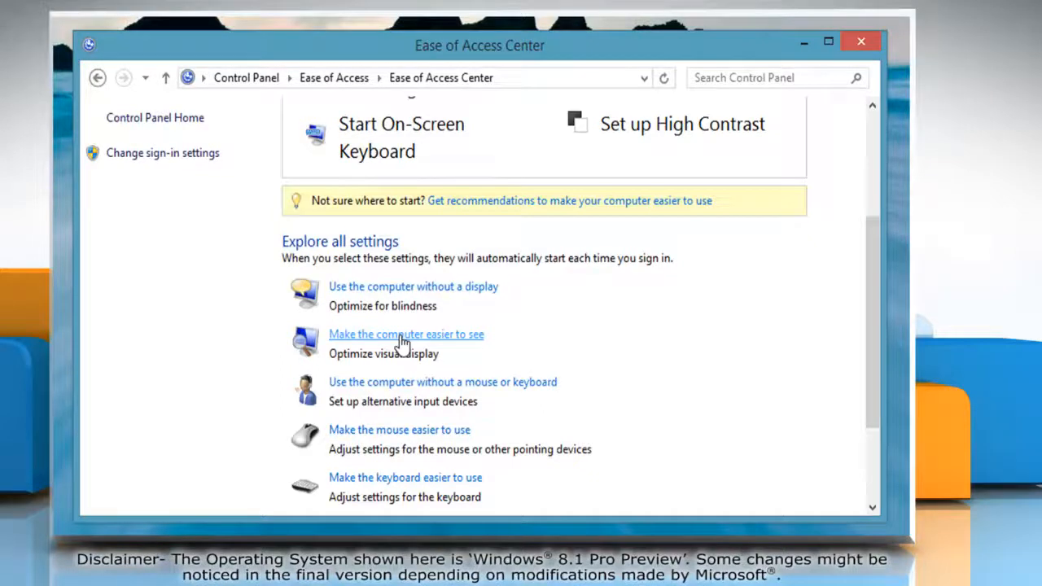
- Enable 'Turn on Audio Description' under 'Make the computer easier to see', save, and close Control Panel
click(406, 334)
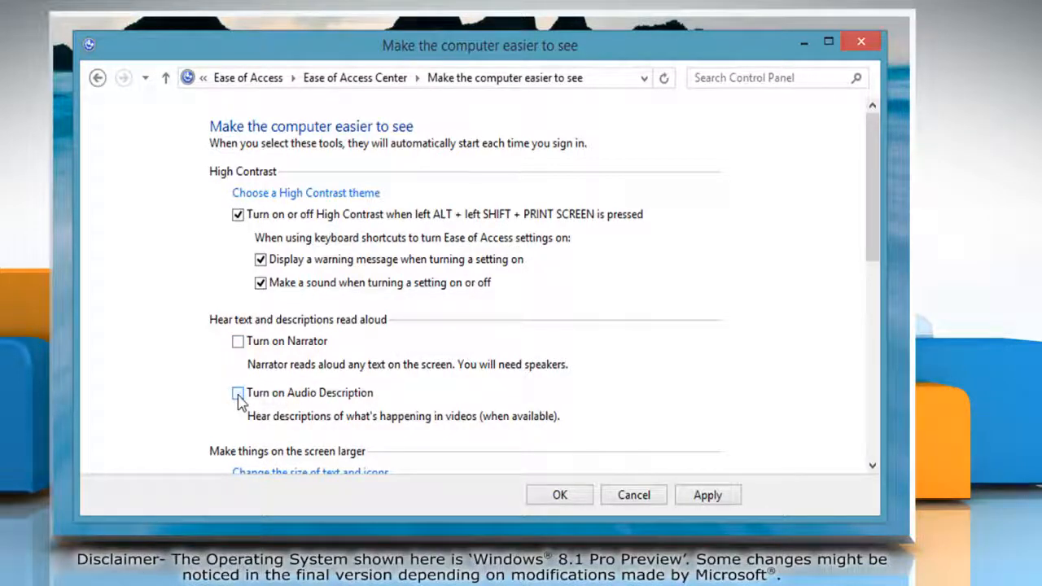
click(238, 393)
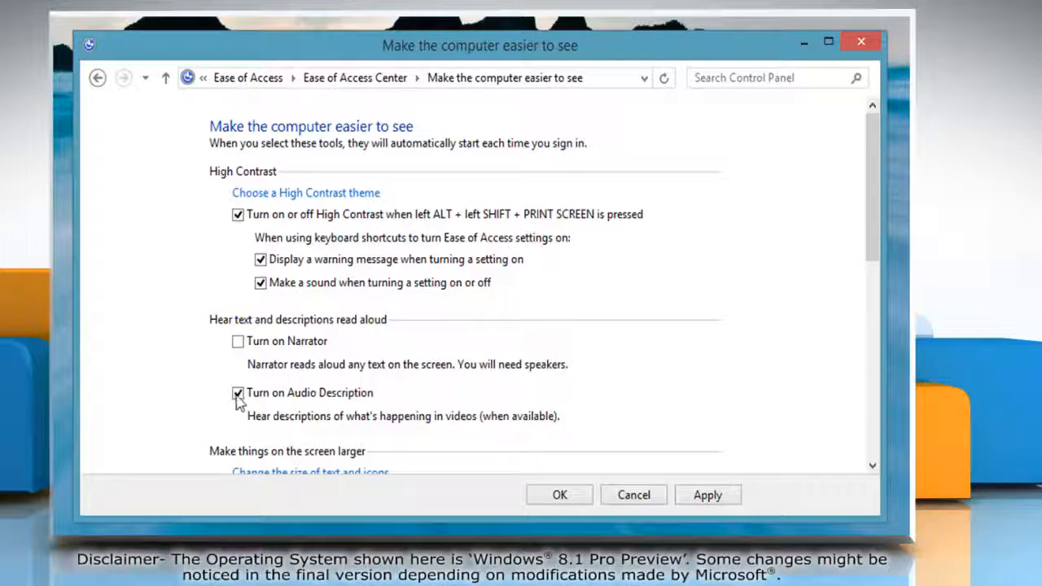
click(238, 392)
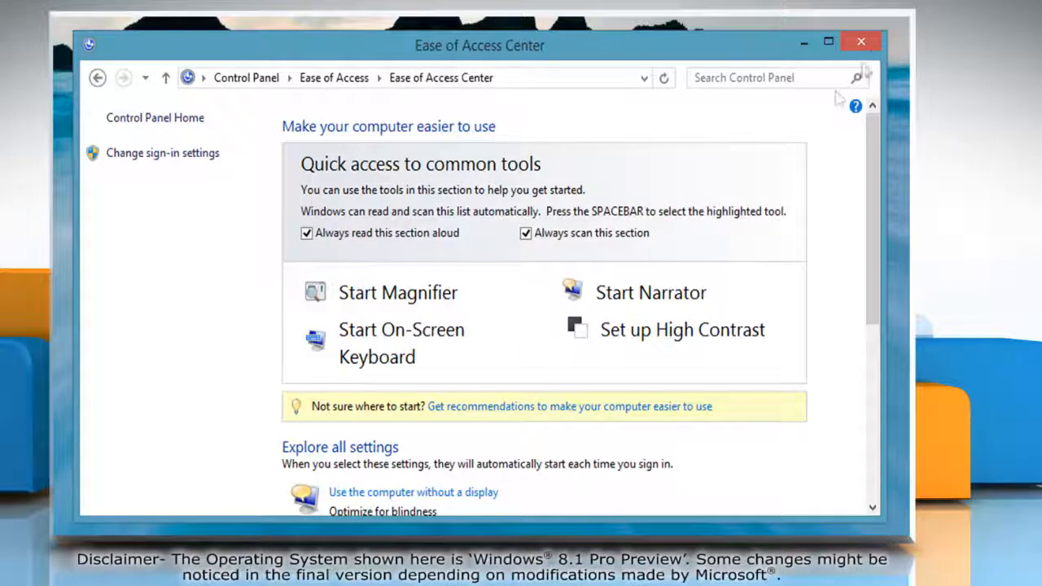
click(860, 42)
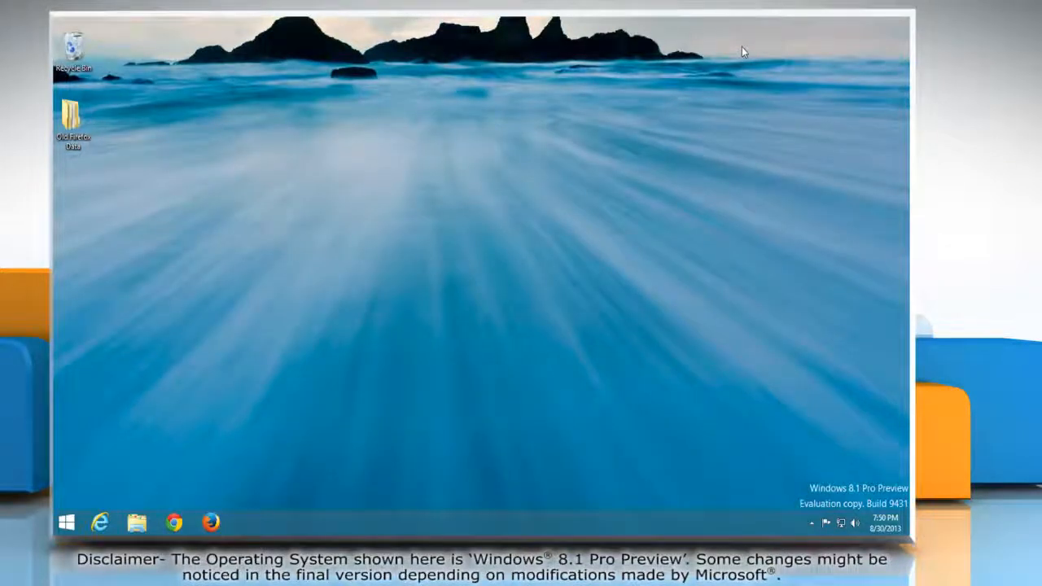